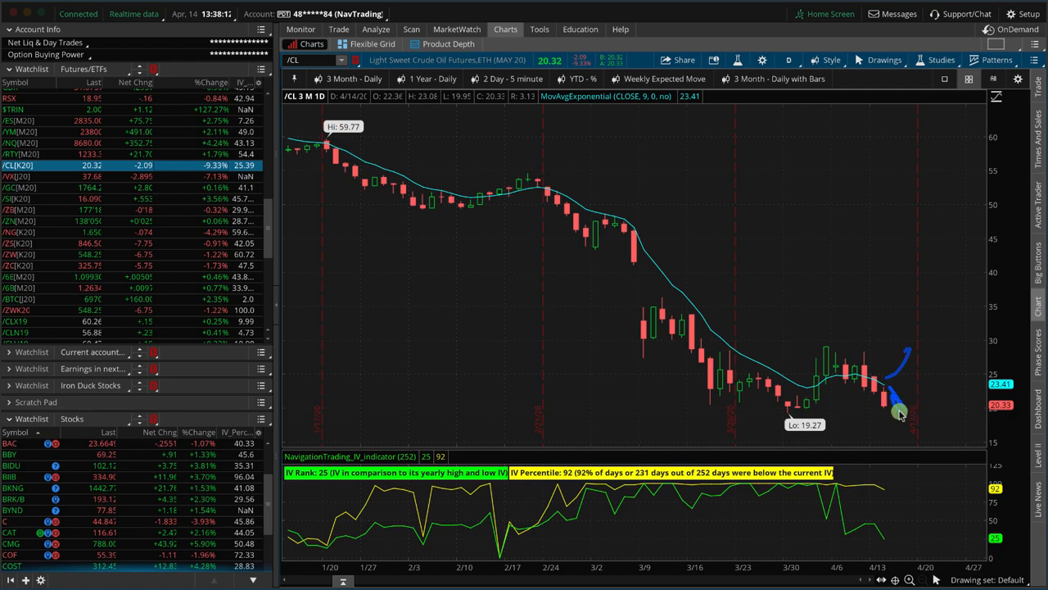
Step: Load AMZN from the stocks watchlist onto the daily chart with EMA and IV rank
left_click(13, 327)
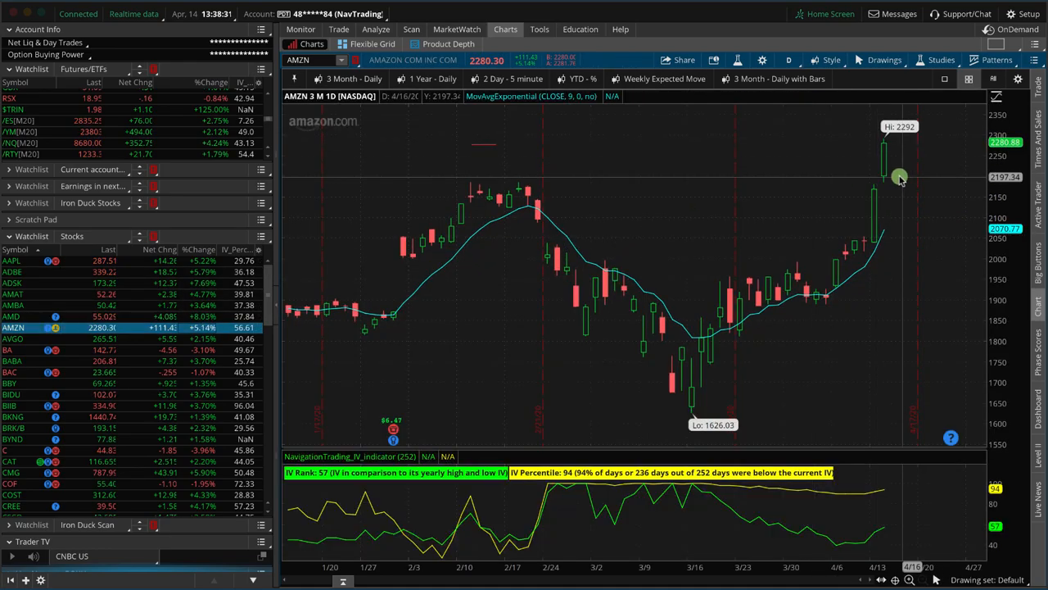